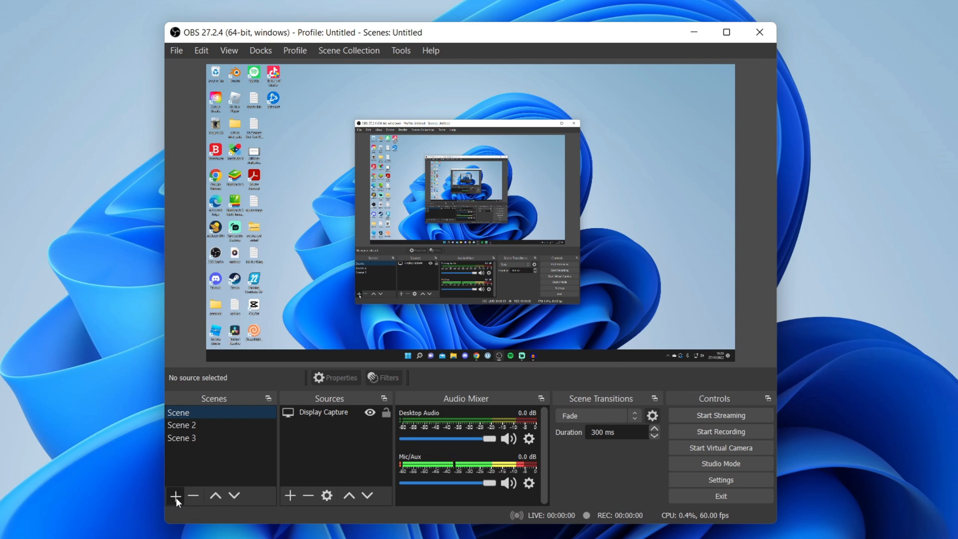
# Add a new empty scene named 'Omegle' to the scene list.
pyautogui.click(175, 496)
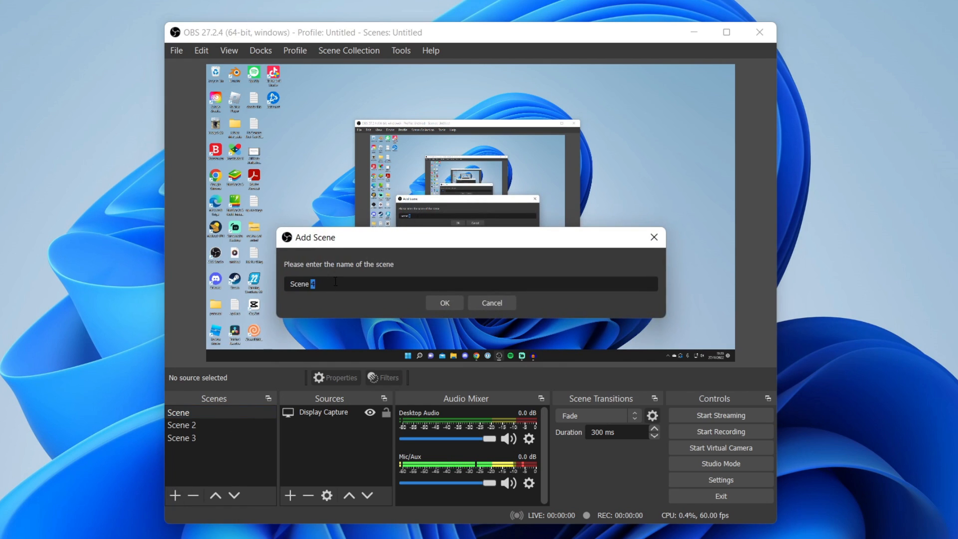
pyautogui.write('Omegle')
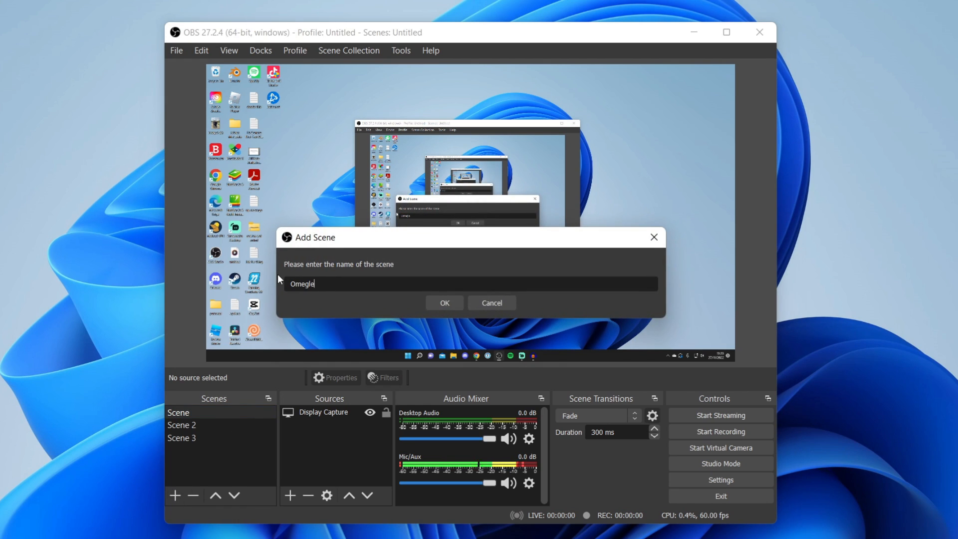
pyautogui.click(445, 302)
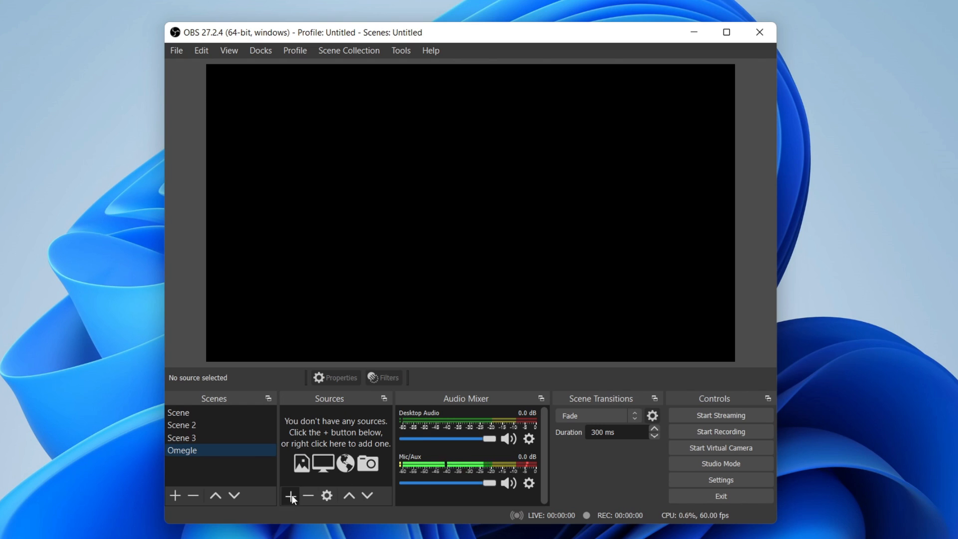
# Add a Display Capture source set to Display 2 so the desktop fills the canvas.
pyautogui.click(290, 495)
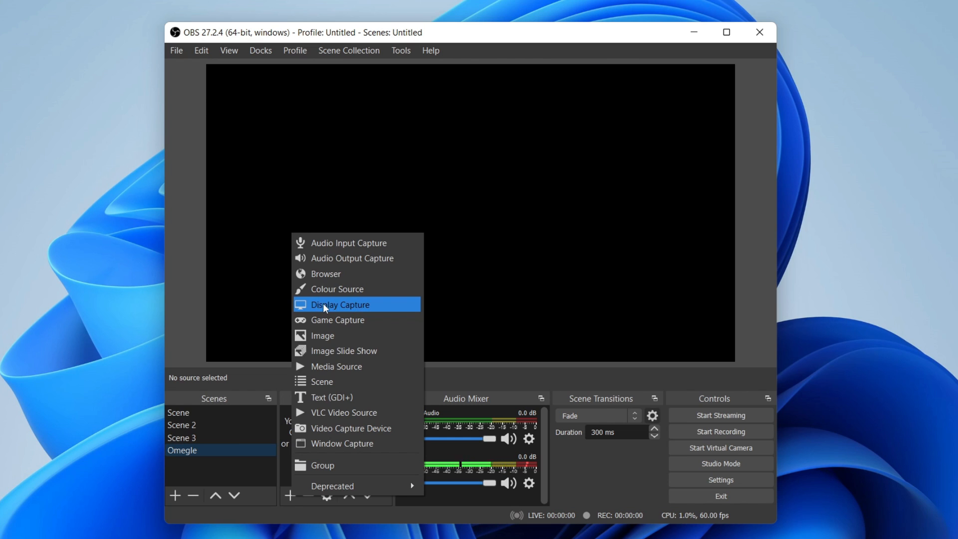
pyautogui.click(340, 304)
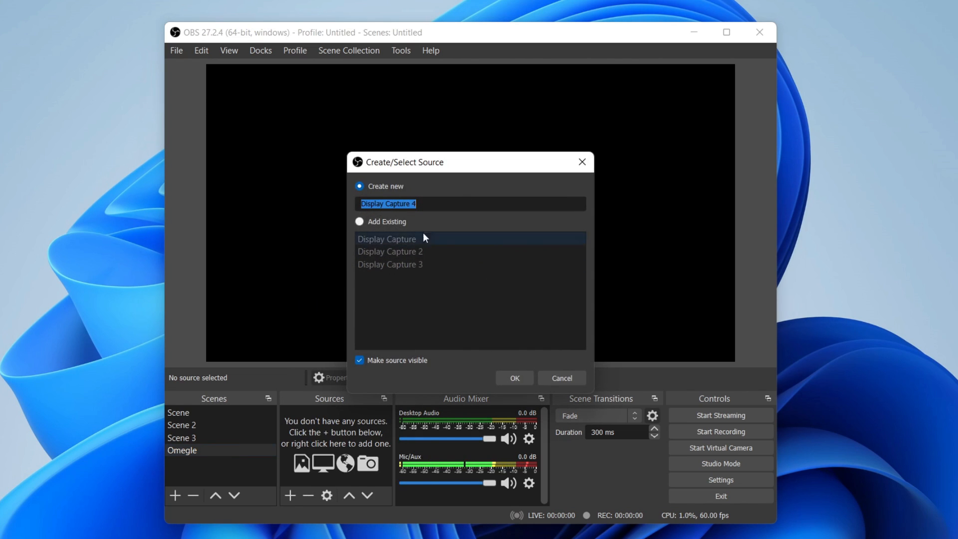
pyautogui.click(513, 377)
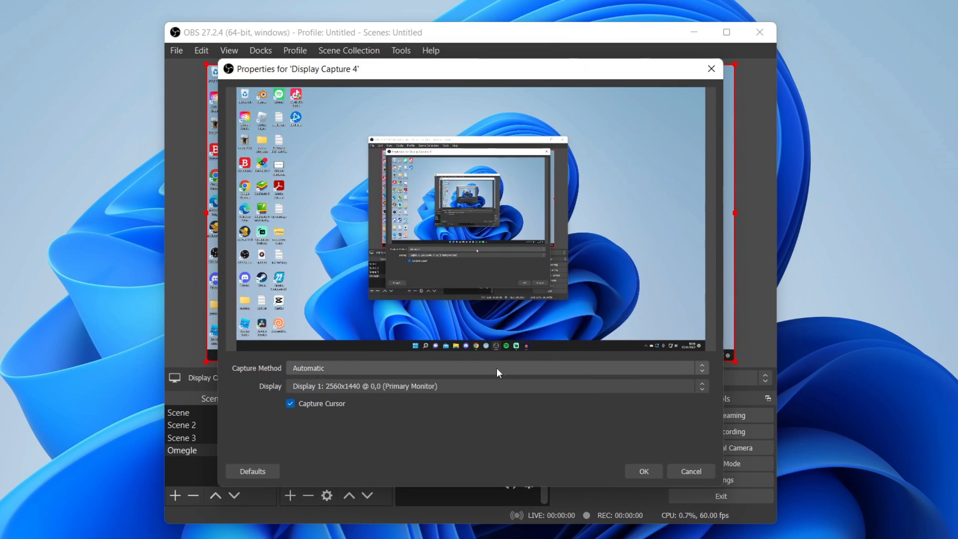
pyautogui.moveTo(462, 372)
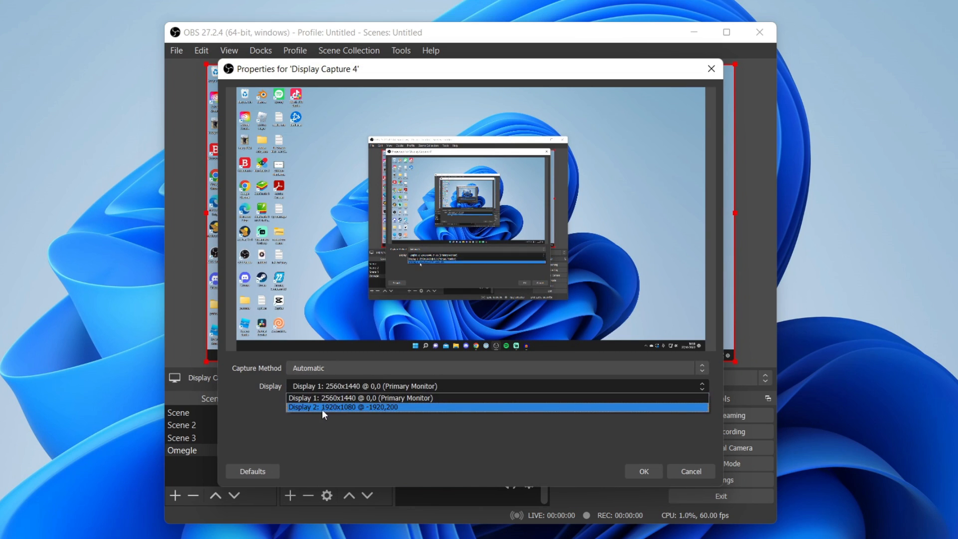
pyautogui.click(642, 471)
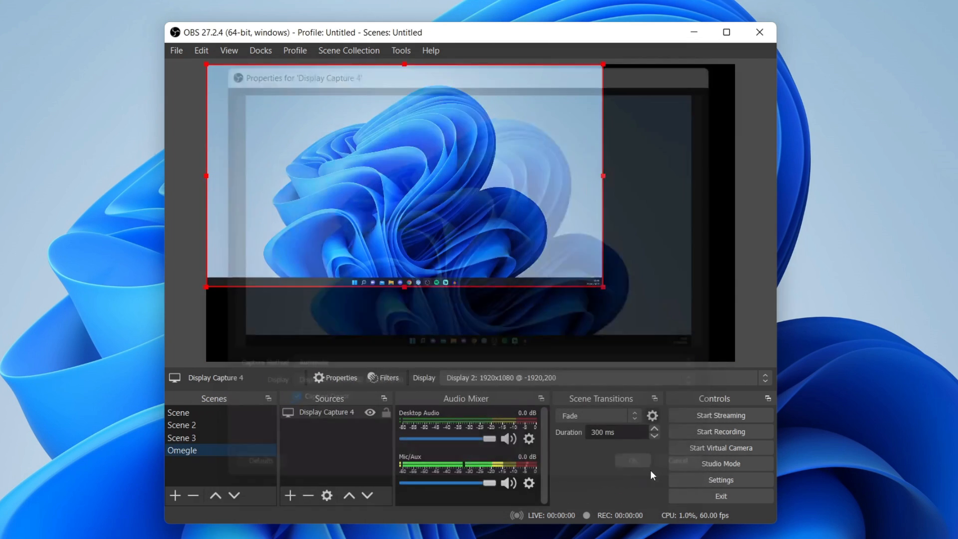
pyautogui.click(632, 460)
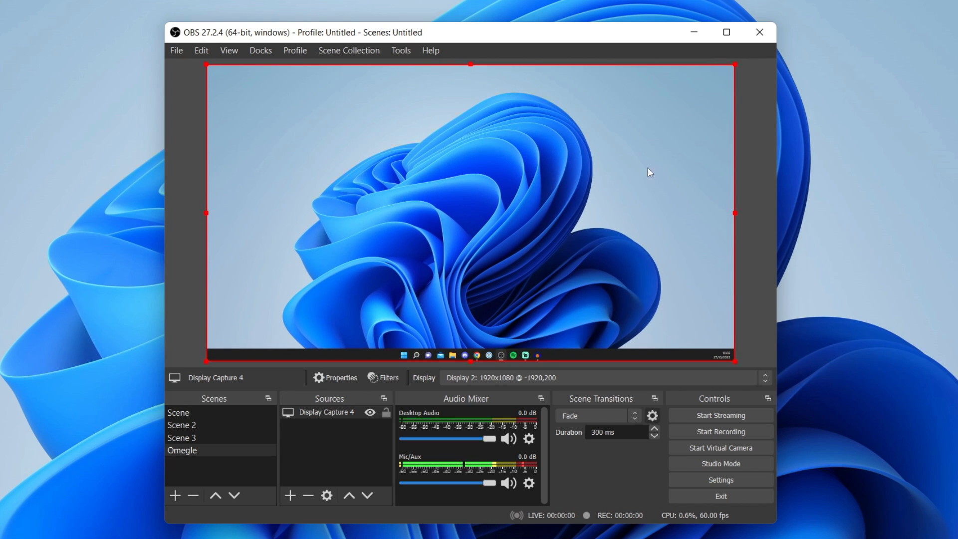
pyautogui.moveTo(463, 208)
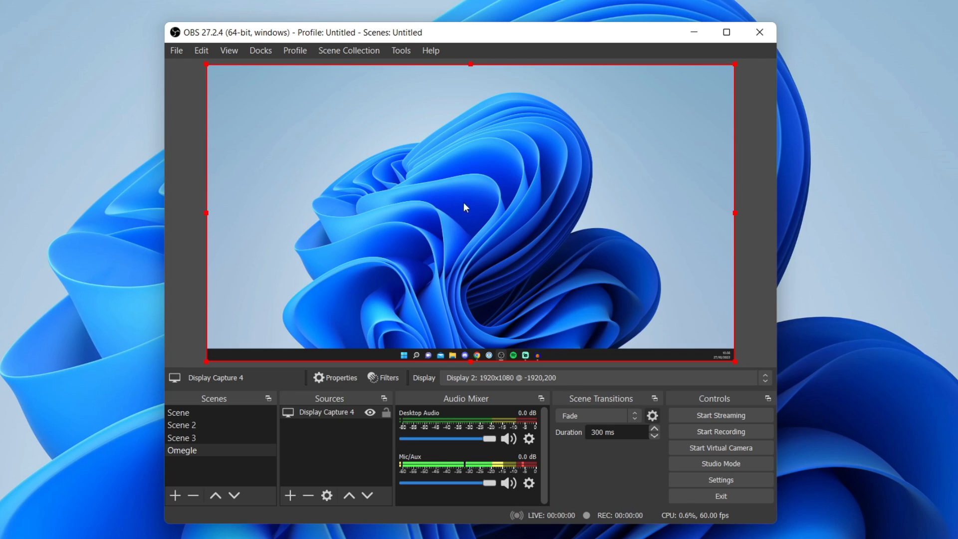
pyautogui.moveTo(371, 85)
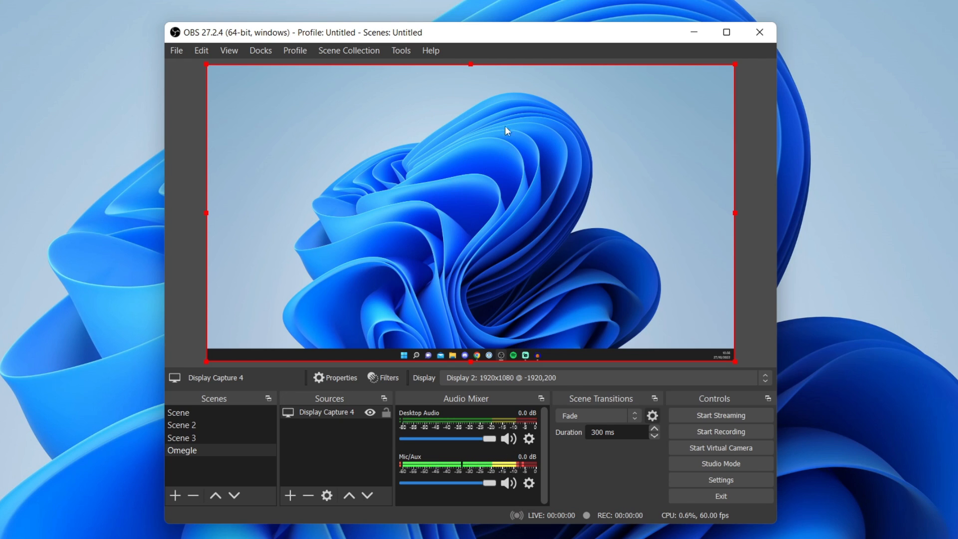
# Add a Text (GDI+) source reading 'Hello!' and position it at the top centre.
pyautogui.click(289, 496)
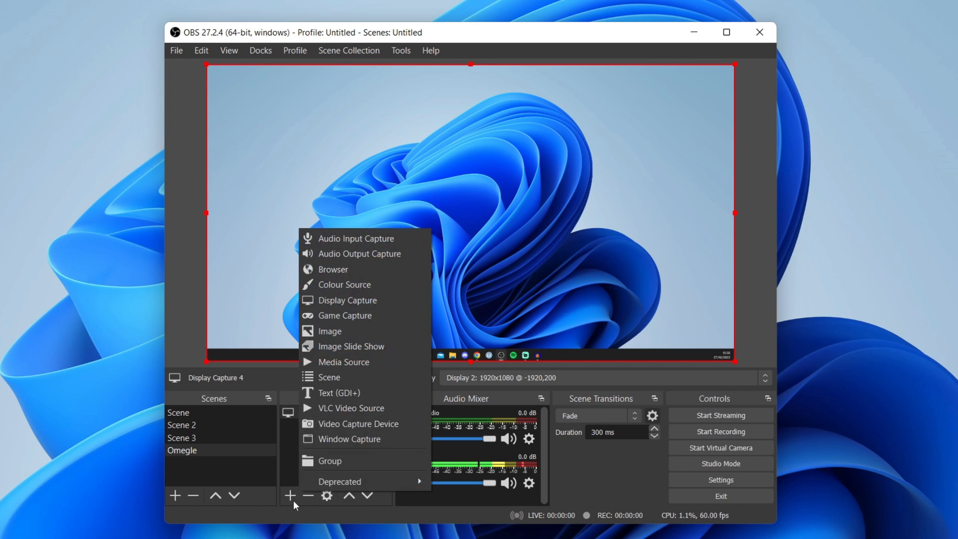
pyautogui.moveTo(358, 423)
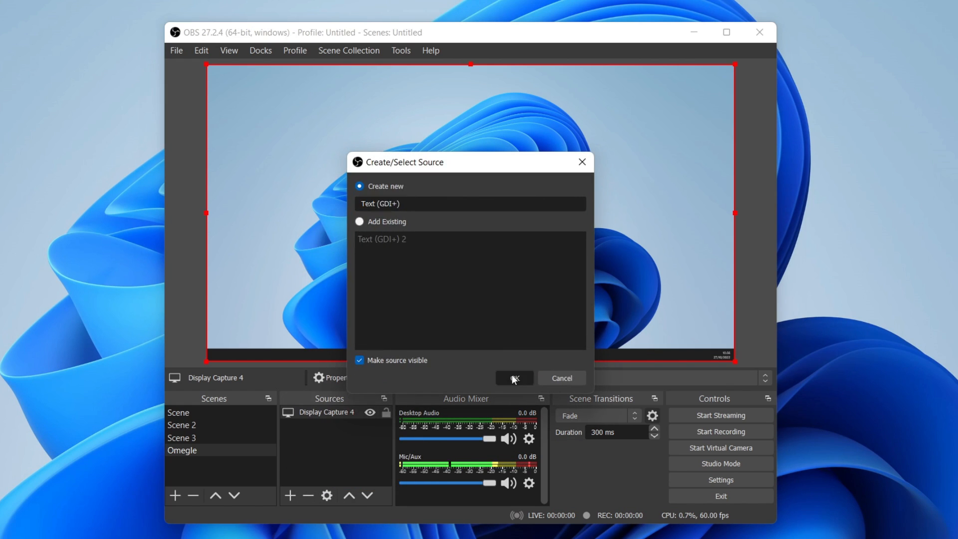
pyautogui.click(513, 377)
pyautogui.write('Hello!')
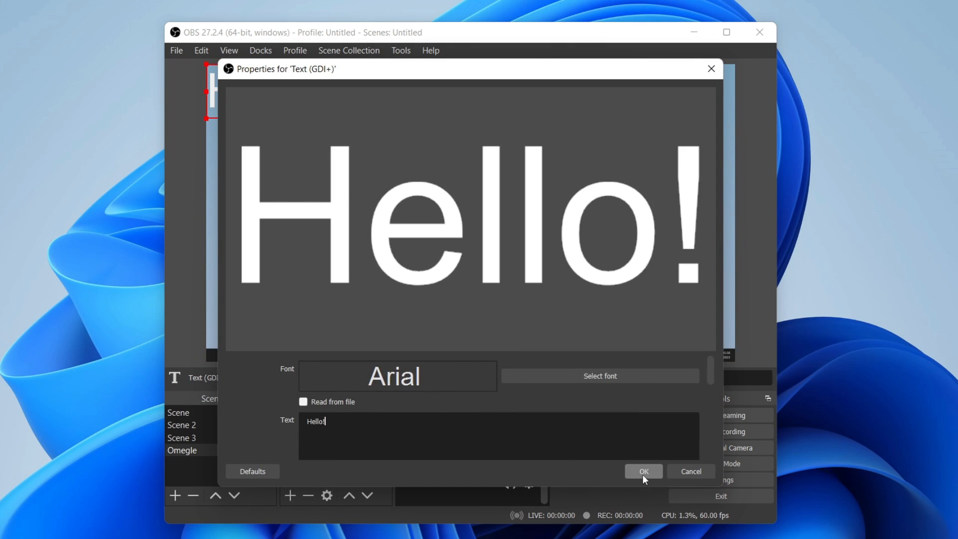
pyautogui.click(642, 471)
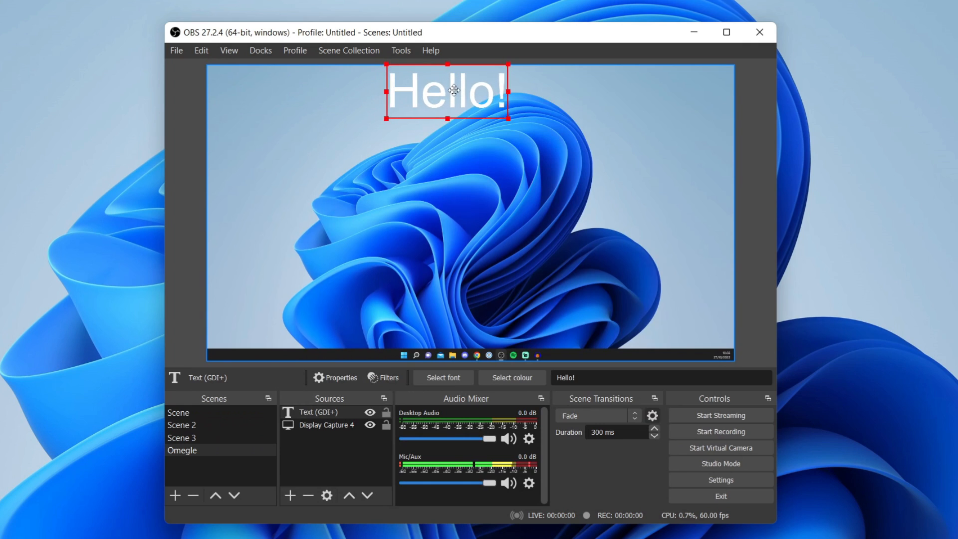
pyautogui.moveTo(446, 92); pyautogui.dragTo(463, 93)
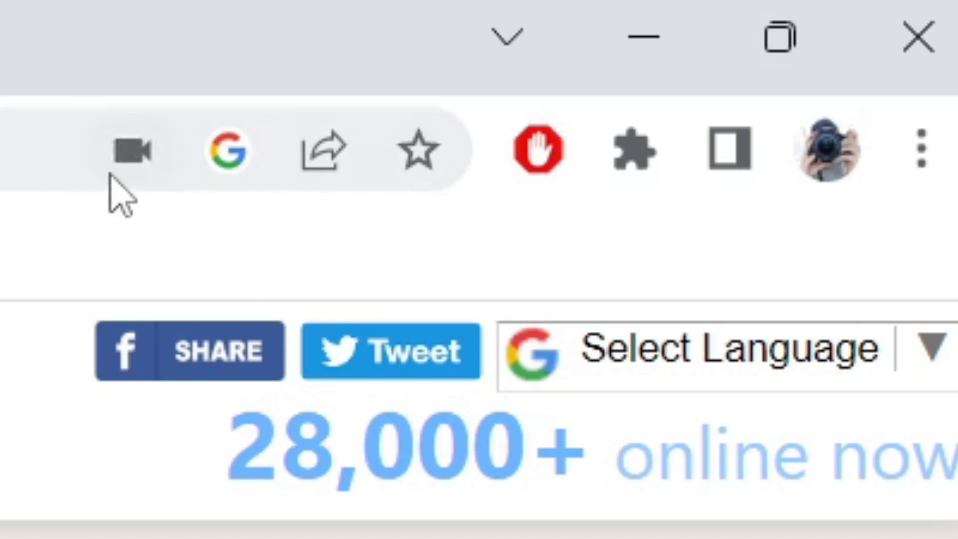
# Open Chrome's Site settings from omegle.com's camera permission popup via Manage.
pyautogui.click(130, 148)
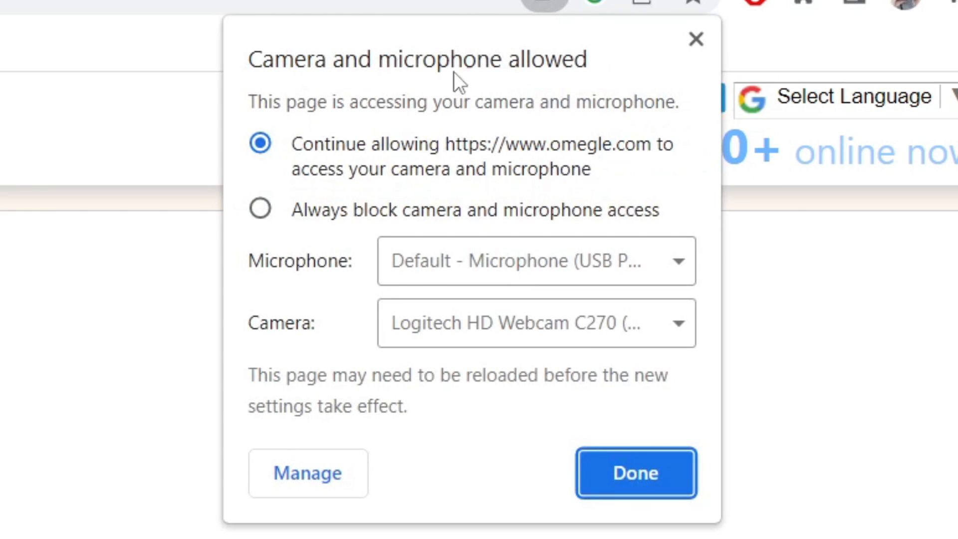
pyautogui.moveTo(310, 320)
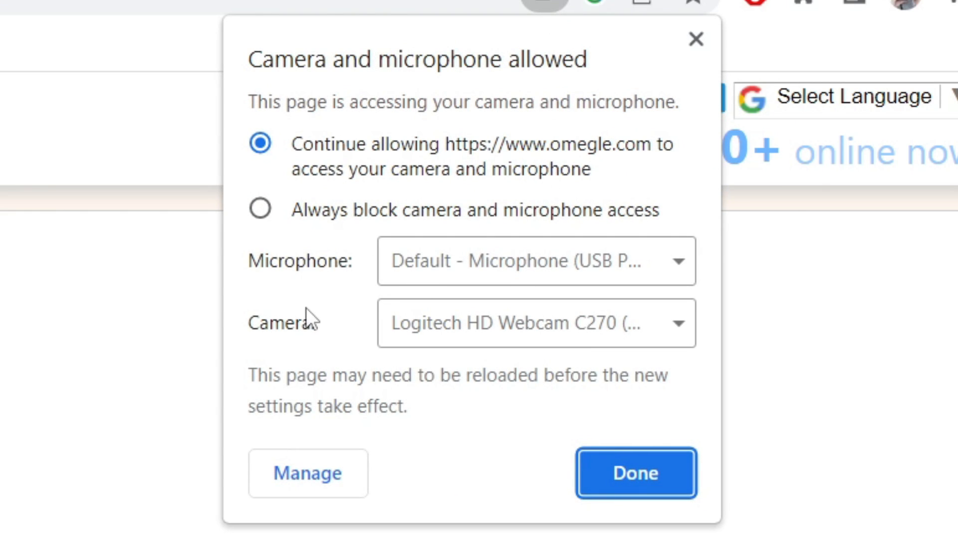
pyautogui.moveTo(456, 349)
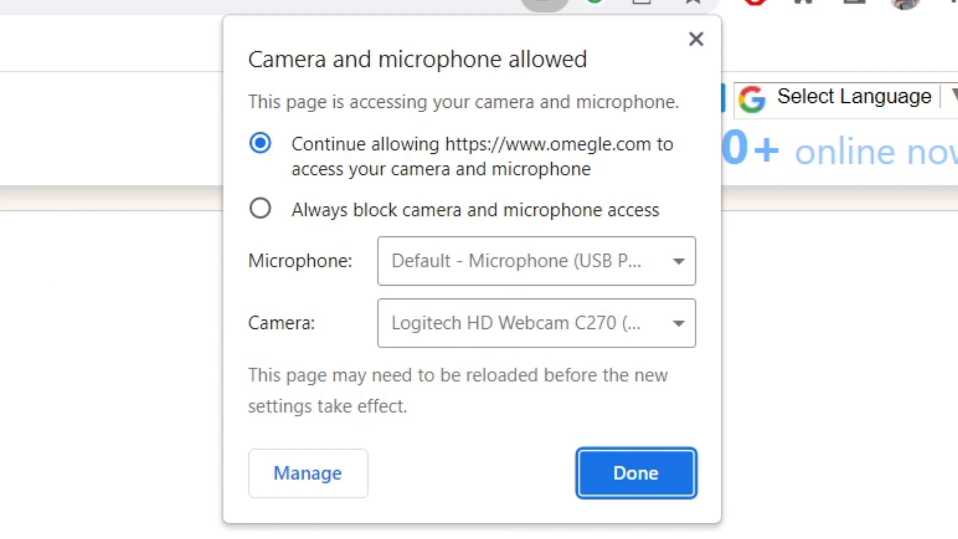
pyautogui.moveTo(317, 480)
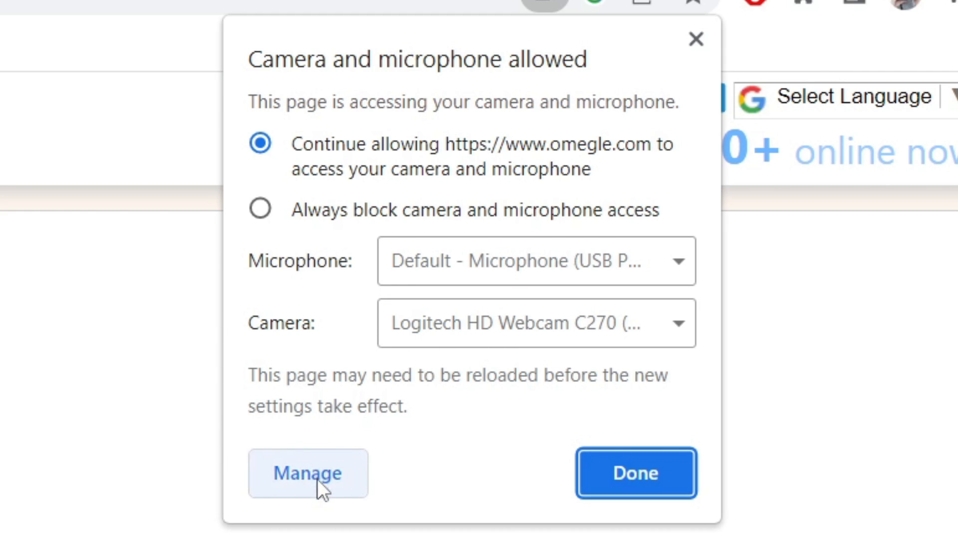
pyautogui.click(308, 473)
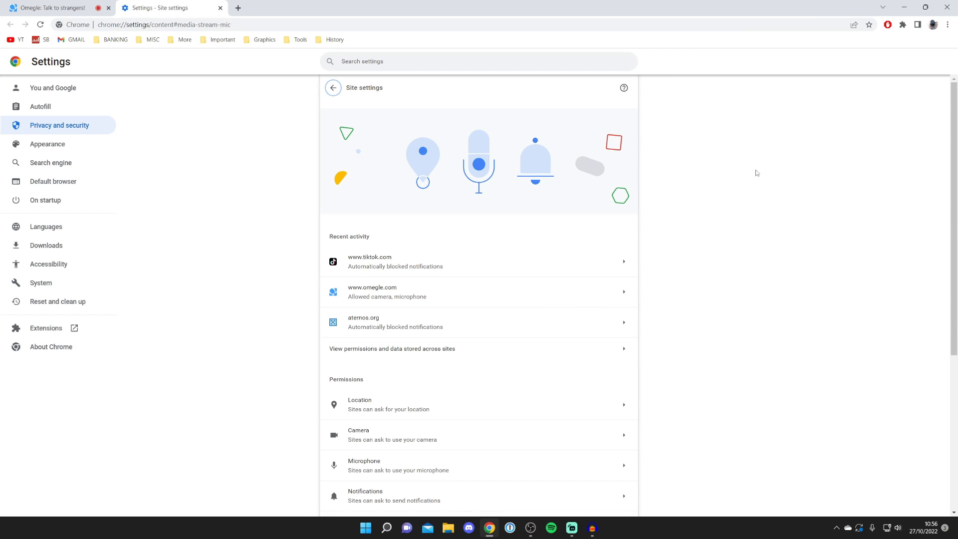
pyautogui.scroll(-3)
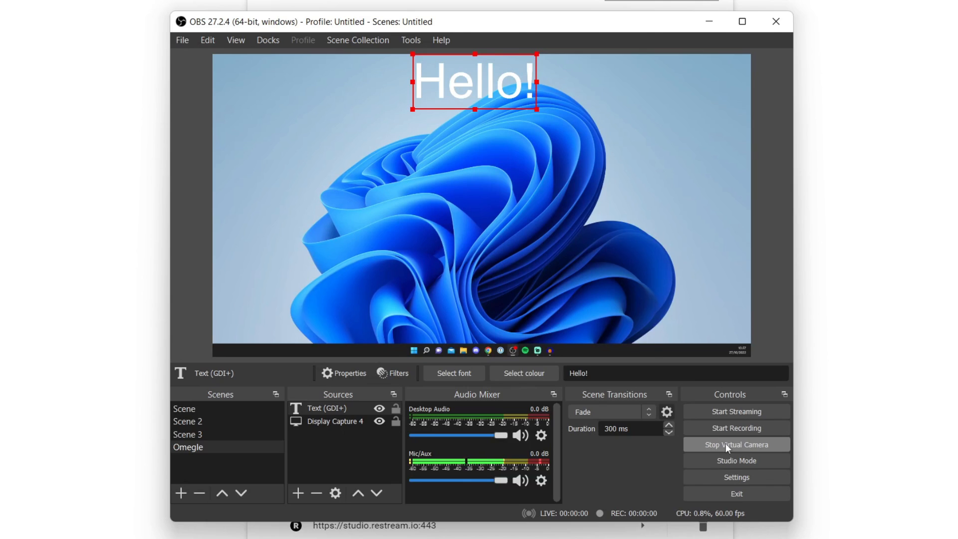
pyautogui.moveTo(573, 483)
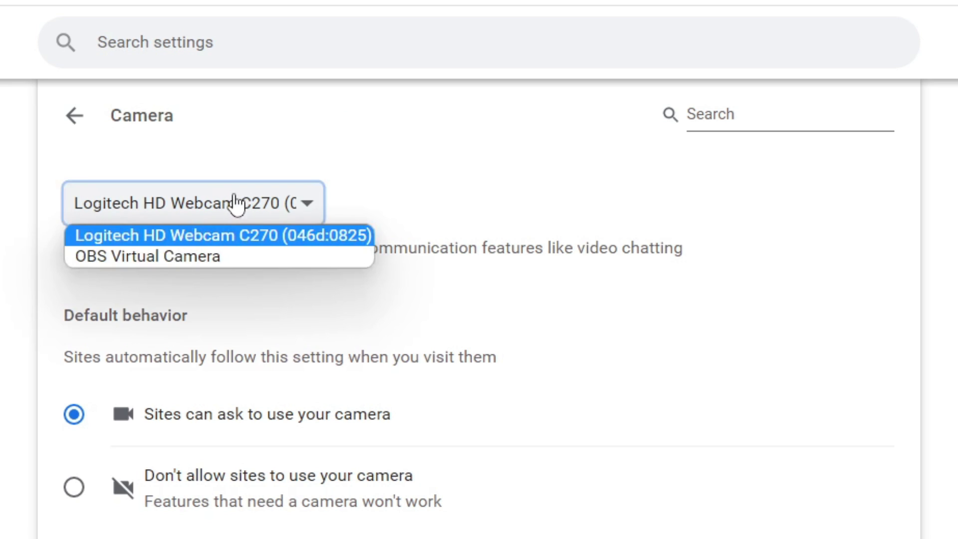
# Select OBS Virtual Camera as Chrome's default camera instead of the Logitech webcam.
pyautogui.click(153, 256)
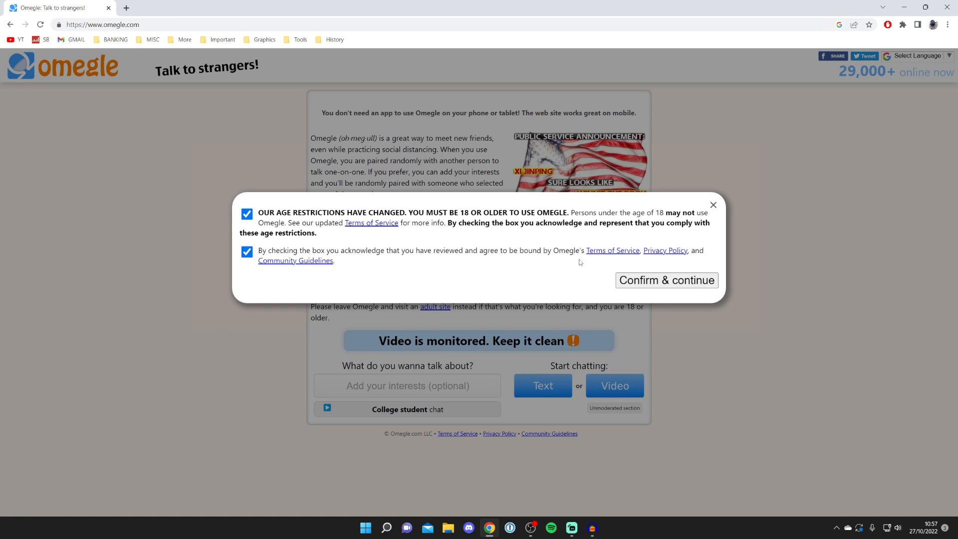
# Accept Omegle's terms, start and end a video chat showing the Hello! feed, then return to OBS.
pyautogui.click(665, 280)
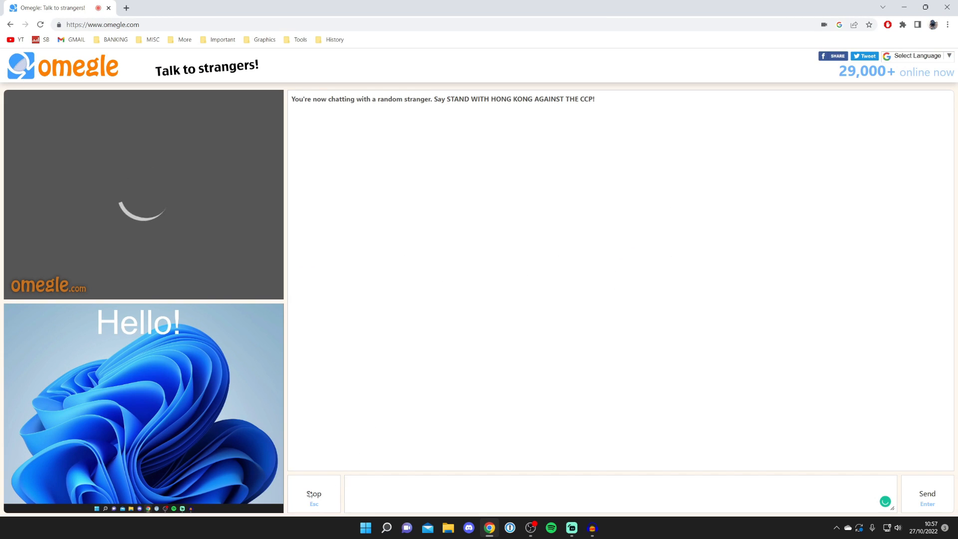
pyautogui.click(313, 494)
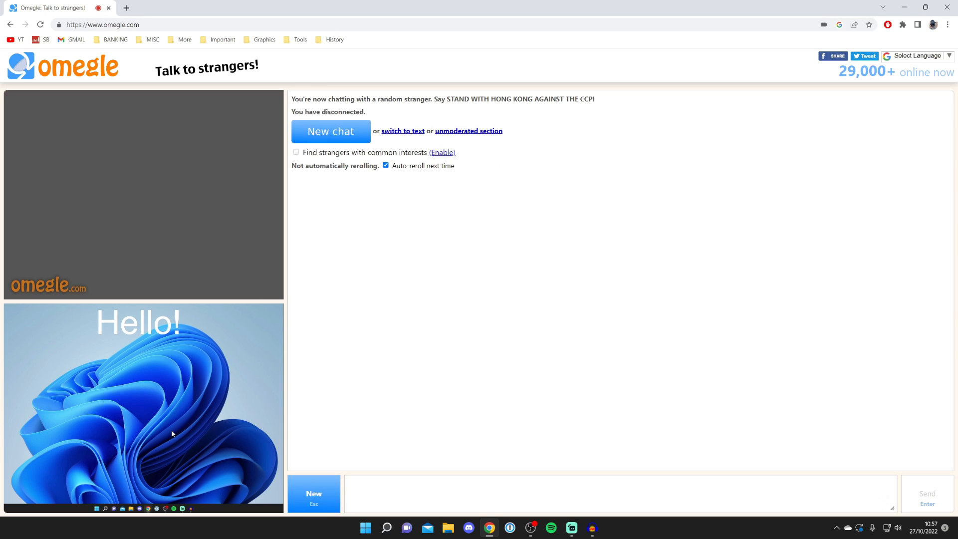
pyautogui.moveTo(144, 312)
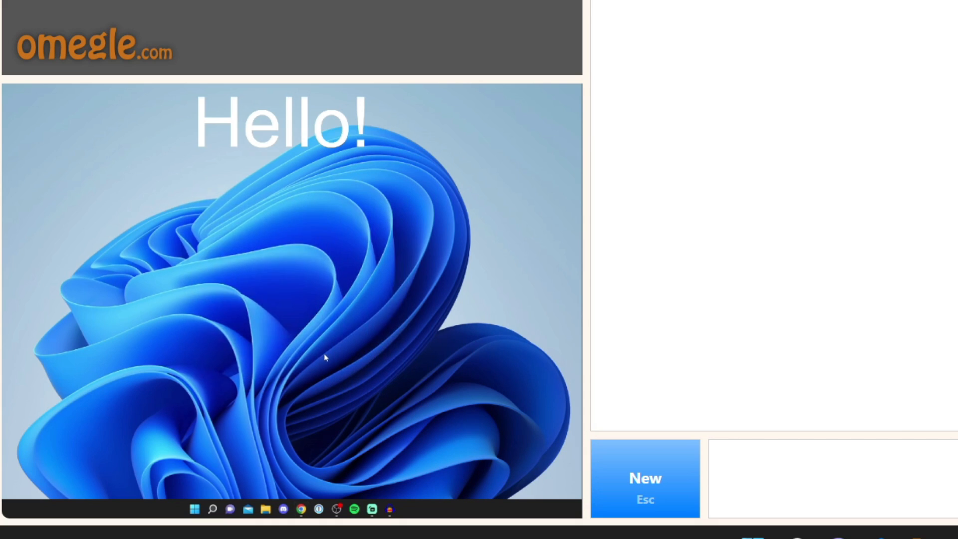
pyautogui.moveTo(421, 189)
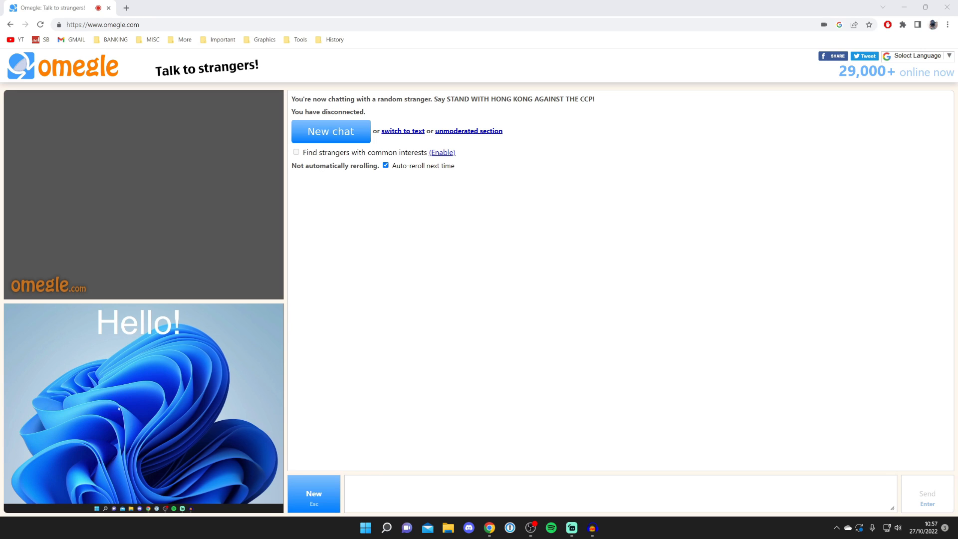
pyautogui.click(530, 527)
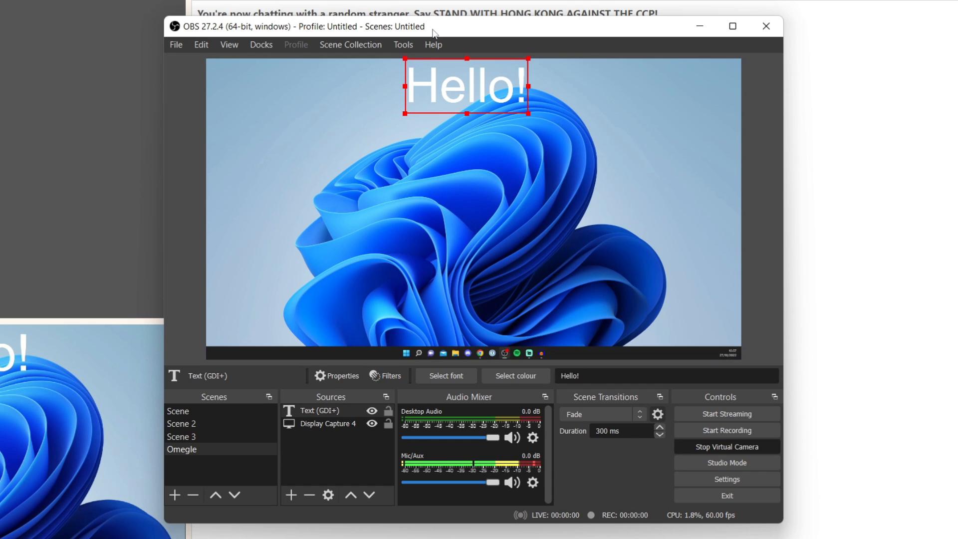
# Show the menu of source types available to add to the Omegle scene.
pyautogui.click(291, 494)
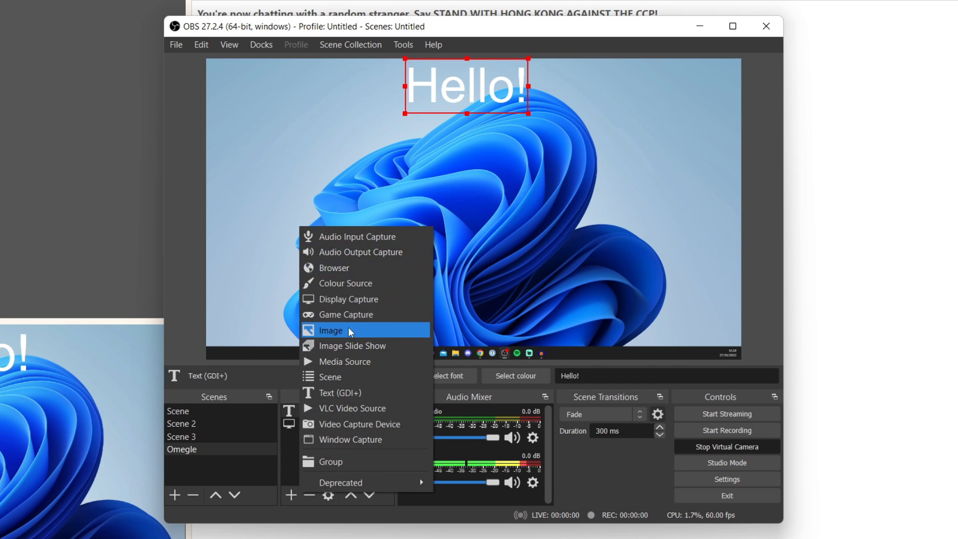
pyautogui.moveTo(351, 361)
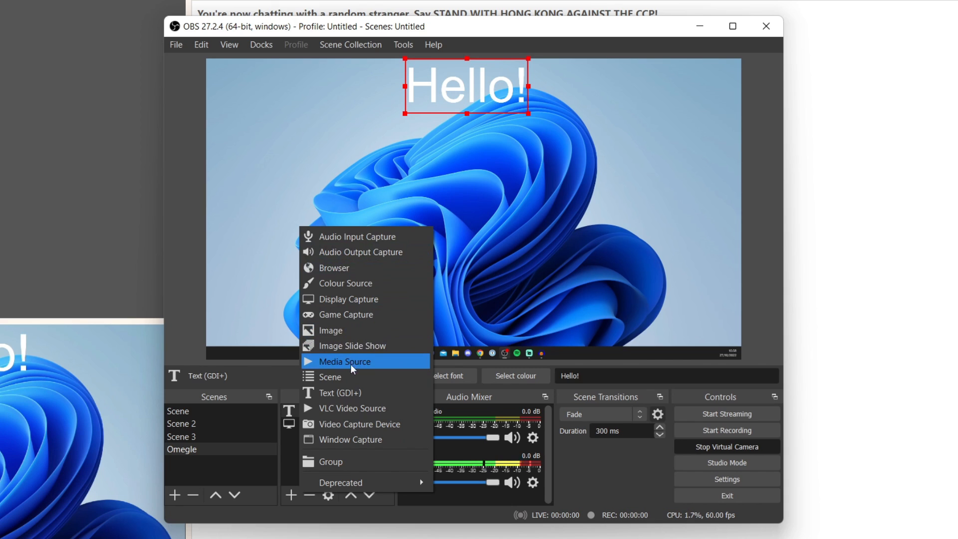
pyautogui.moveTo(359, 423)
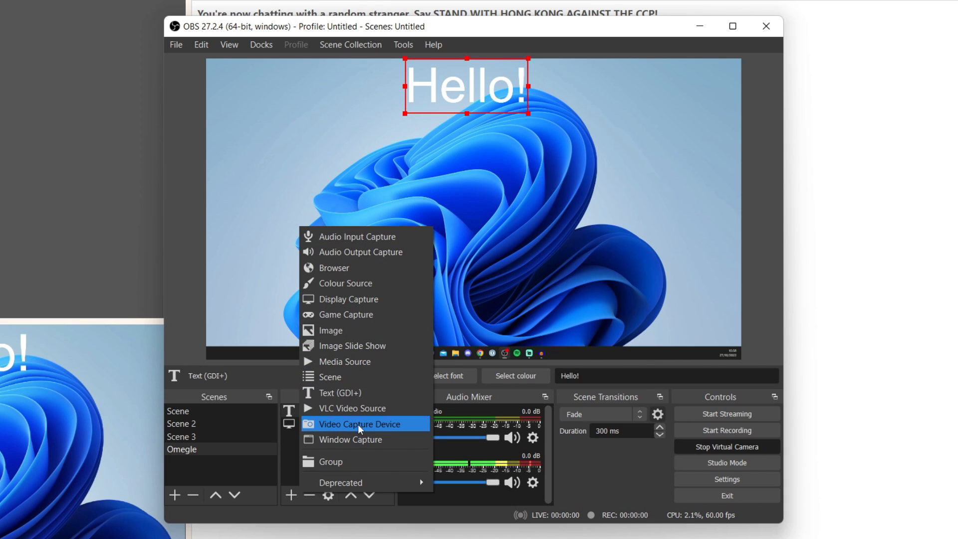